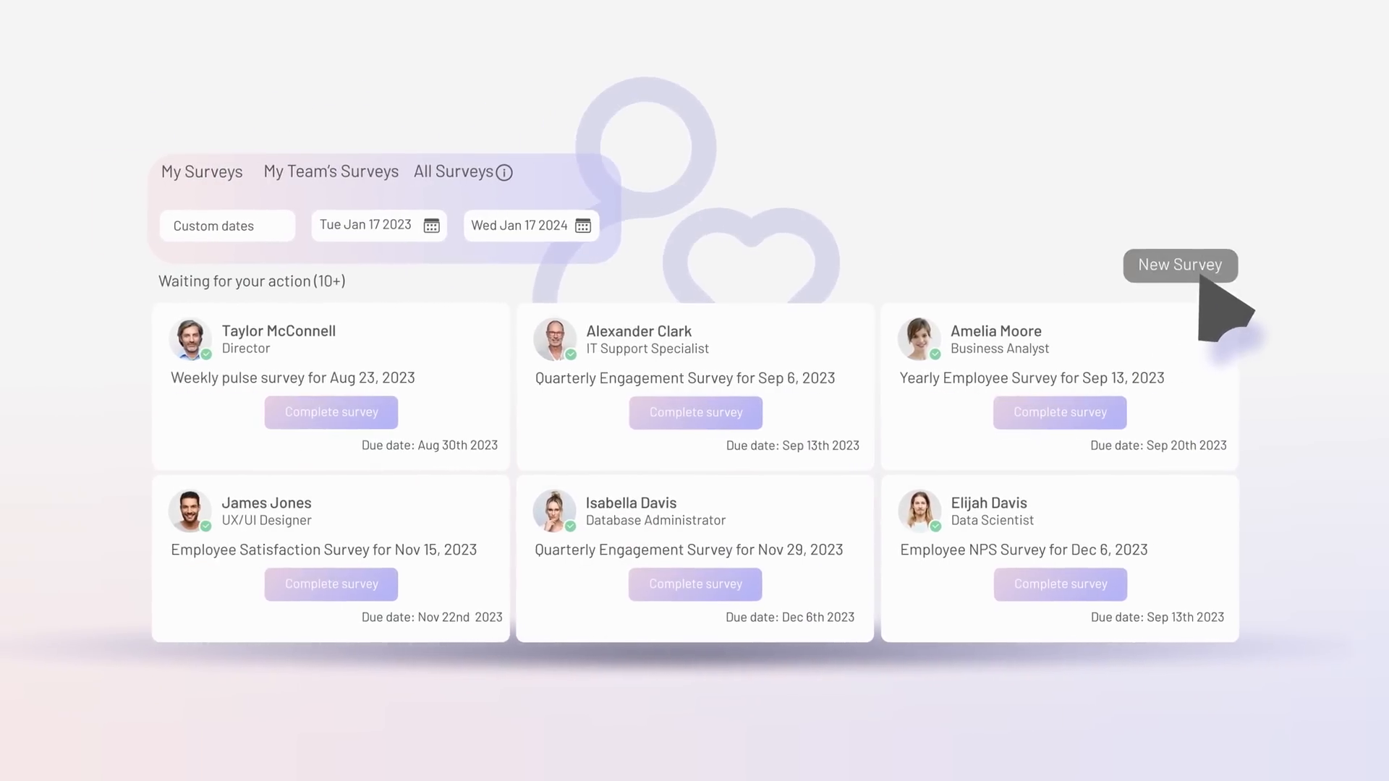
Start a new survey using the Monthly Employee Engagement Survey template
click(1180, 265)
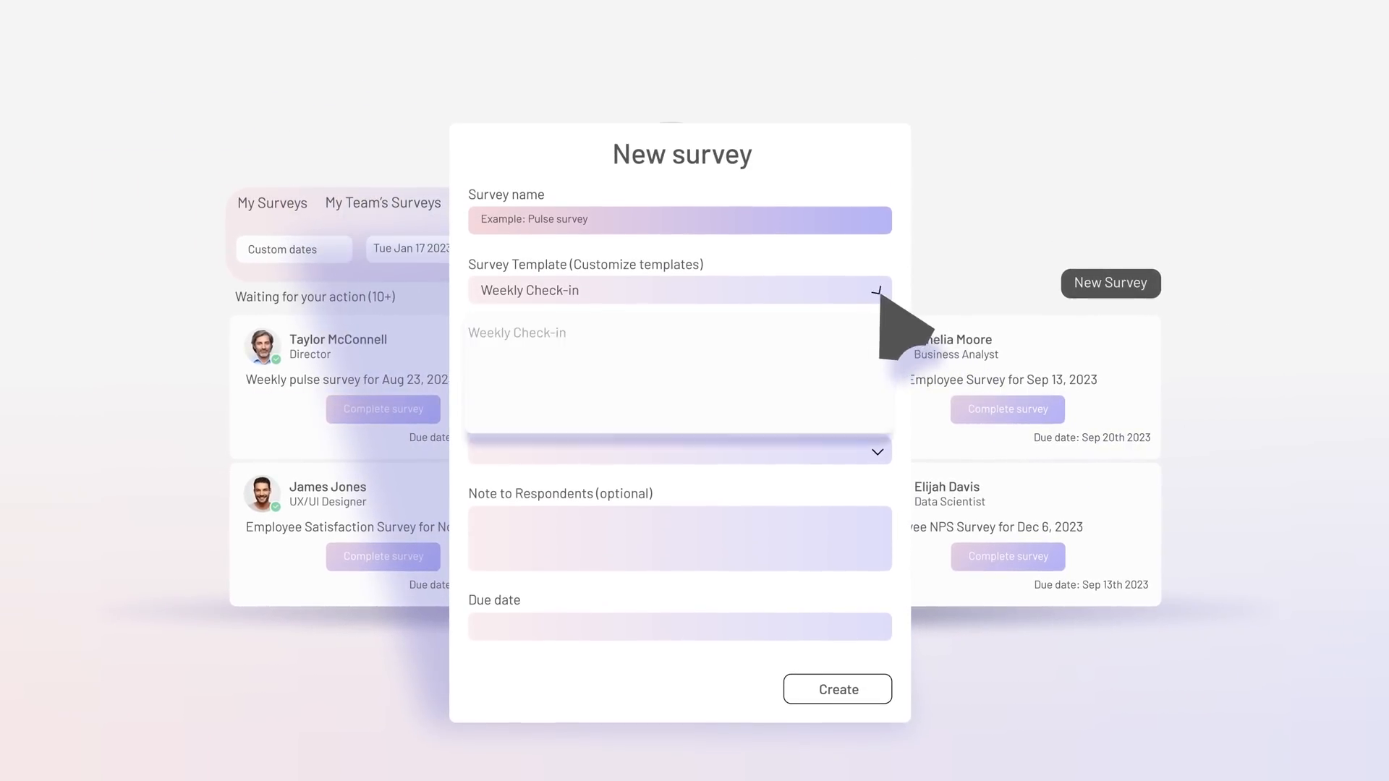
click(678, 291)
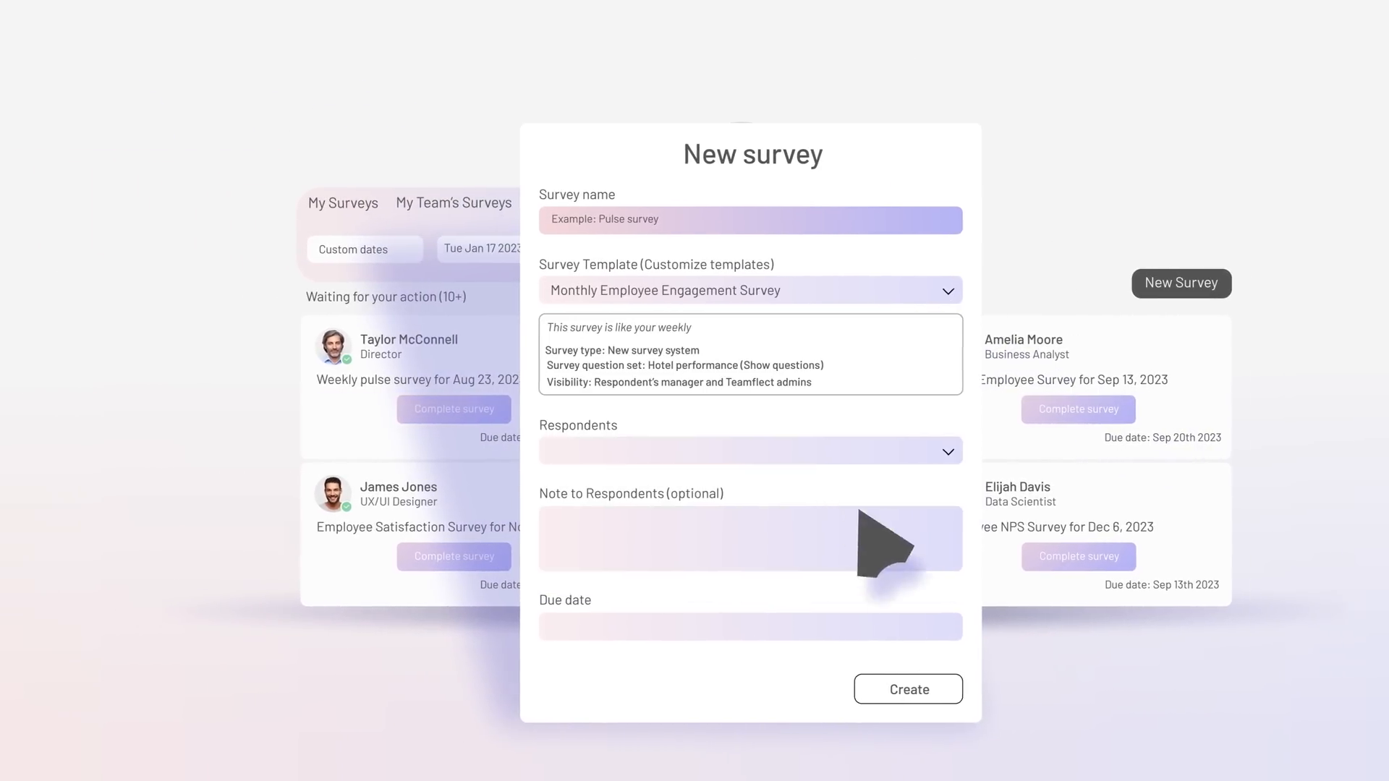